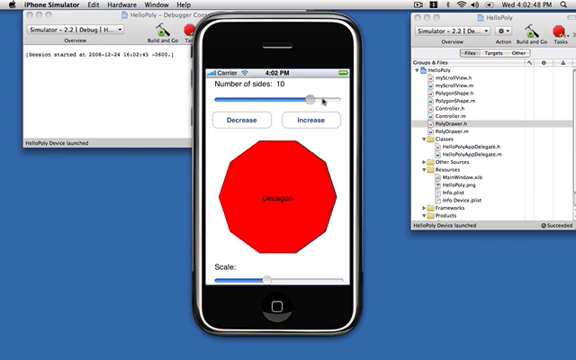
Drag the sides slider from 10 down to 4 to draw a red square
{"action": "left_click_drag", "start_coordinate": [312, 98], "coordinate": [288, 98]}
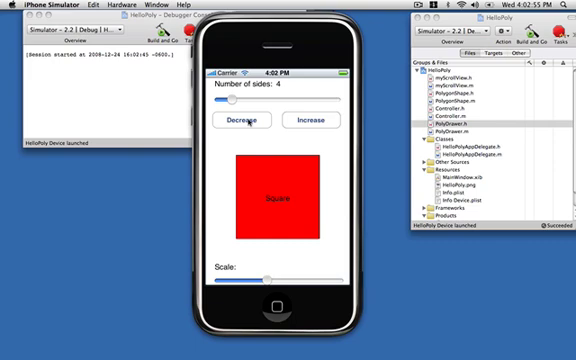
Decrease the polygon to 3 sides, making a rotated triangle
{"action": "left_click", "coordinate": [240, 120]}
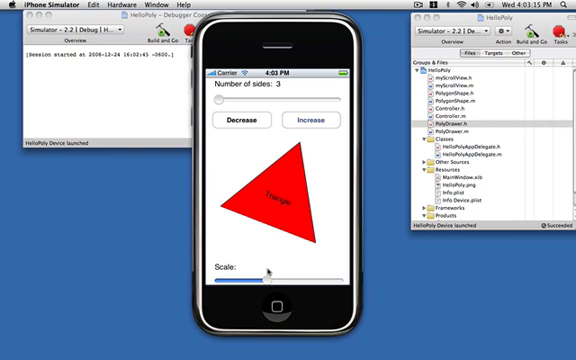
Slide the Scale control to enlarge the triangle past the drawing area
{"action": "left_click_drag", "start_coordinate": [275, 282], "coordinate": [225, 282]}
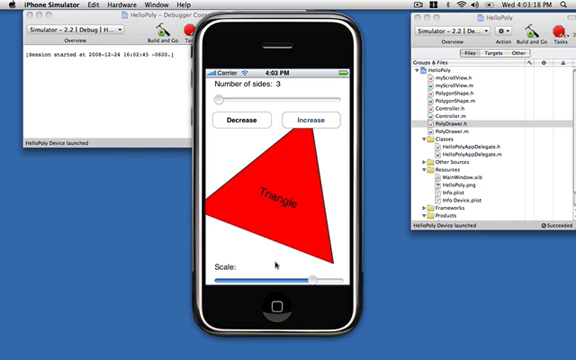
{"action": "mouse_move", "coordinate": [280, 267]}
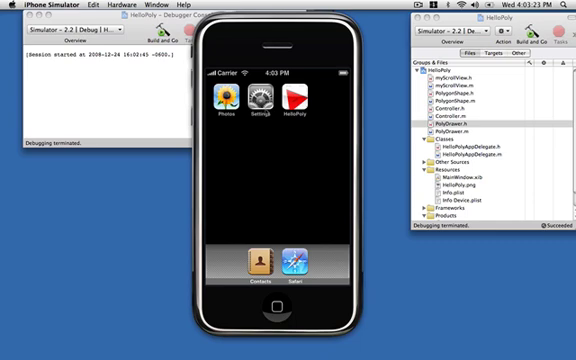
Relaunch HelloPoly from the home screen and increase the polygon to 6 sides
{"action": "left_click", "coordinate": [290, 95]}
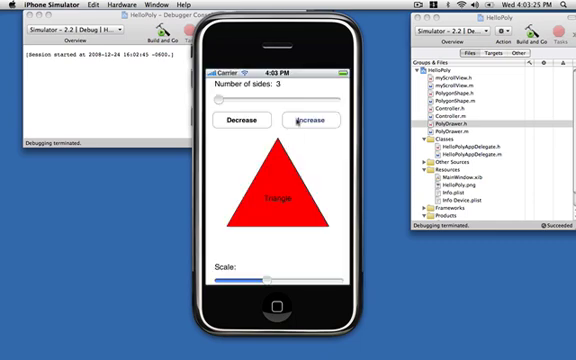
{"action": "left_click", "coordinate": [311, 120]}
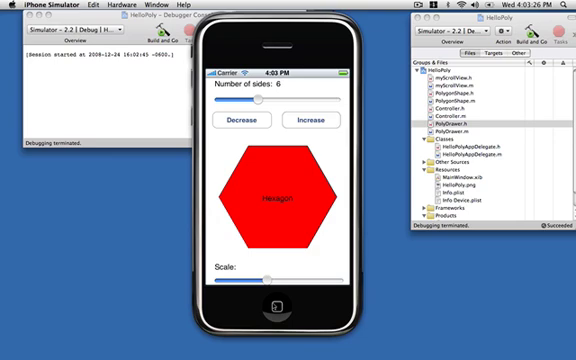